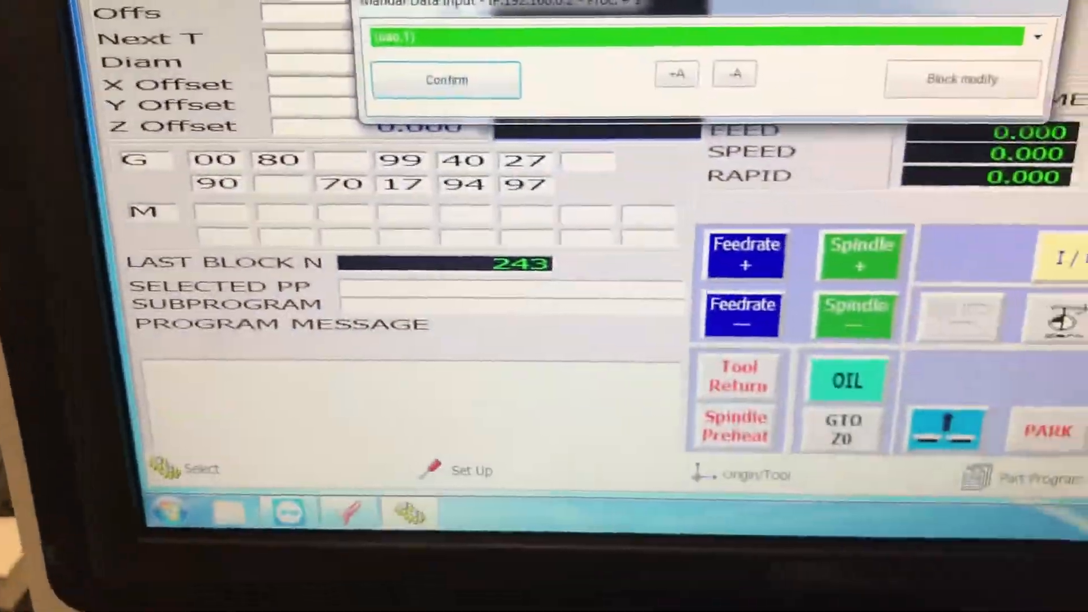
- Confirm the (uao,1) block in Manual Data Input to activate work origin 1
{"action": "left_click", "coordinate": [446, 79]}
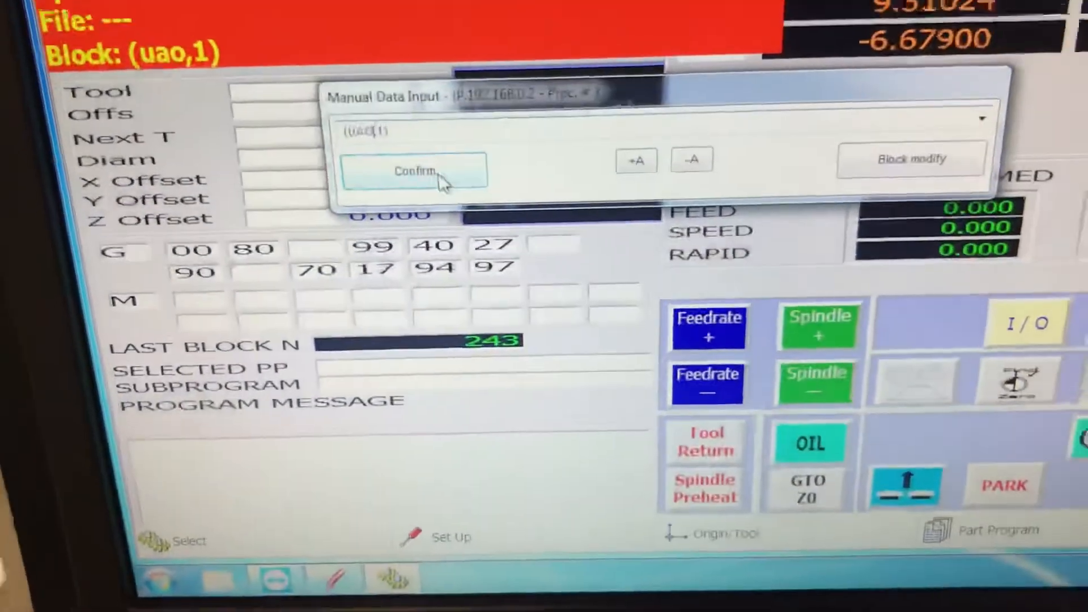
{"action": "left_click", "coordinate": [414, 171]}
{"action": "type", "text": "G"}
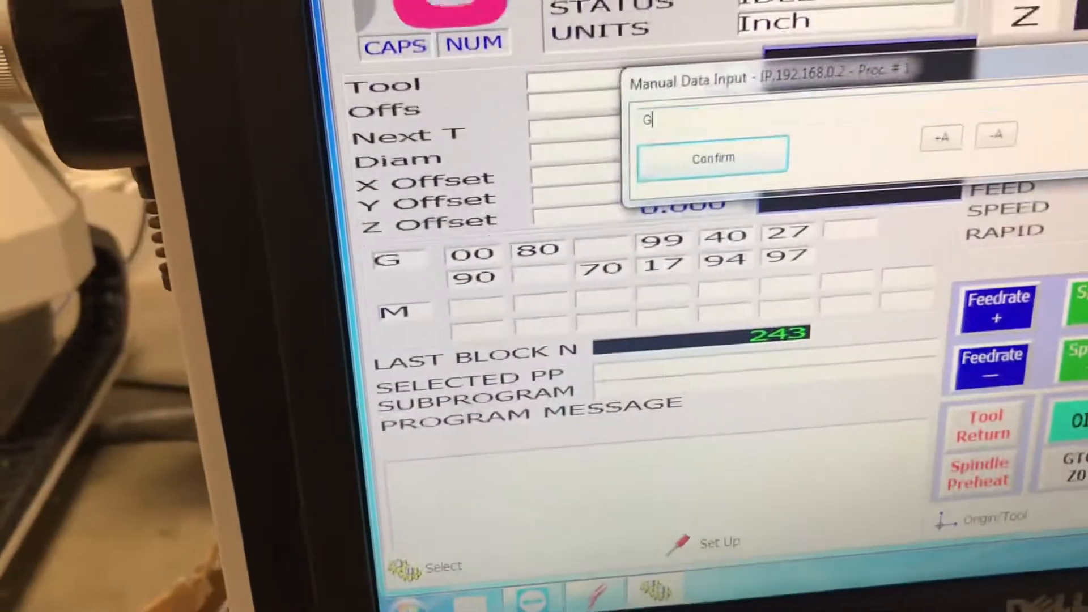
- Enter the rapid move block G0 X0 in the Manual Data Input field
{"action": "type", "text": "0"}
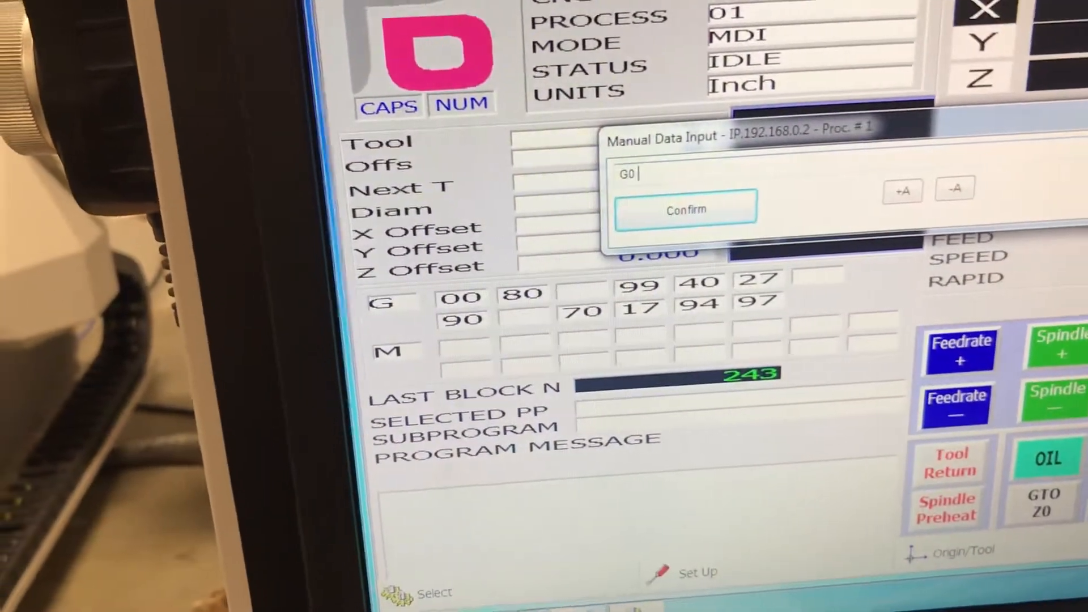
{"action": "type", "text": "X0"}
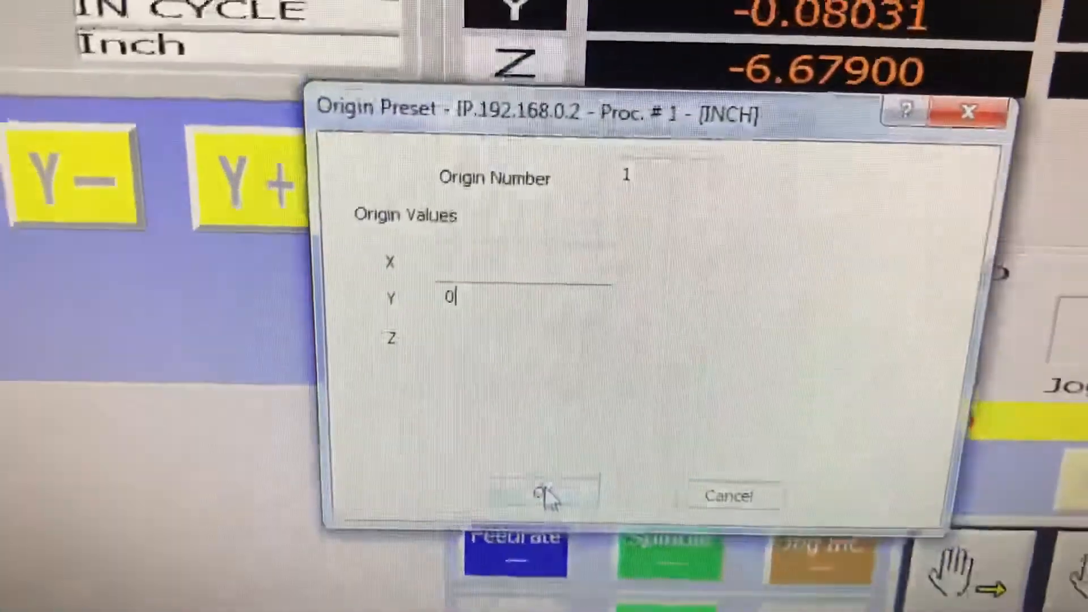
- Accept the Origin Preset with Y set to 0 for origin 1
{"action": "left_click", "coordinate": [552, 497]}
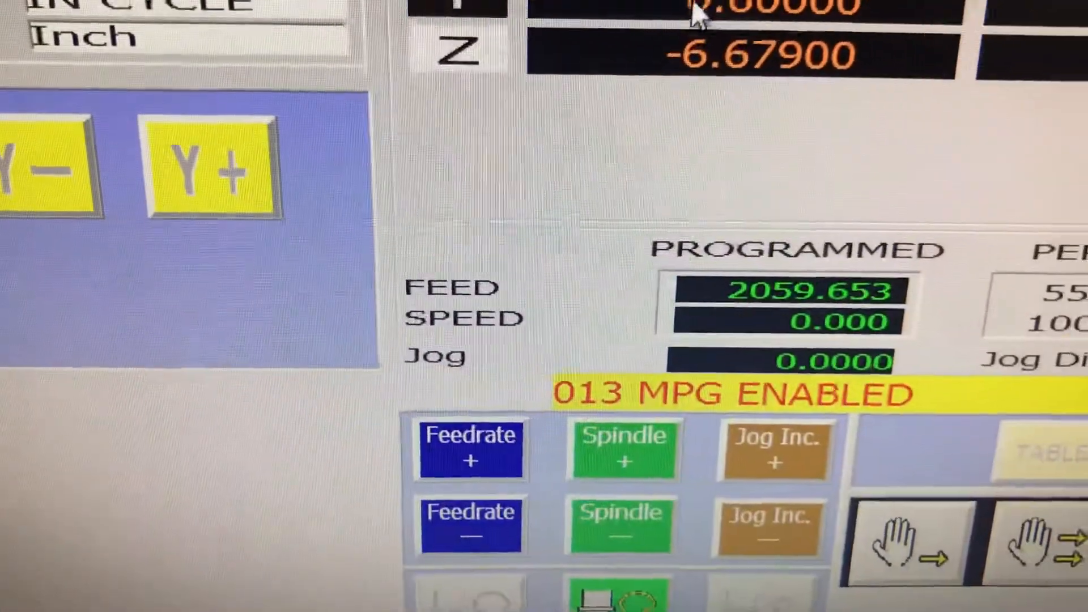